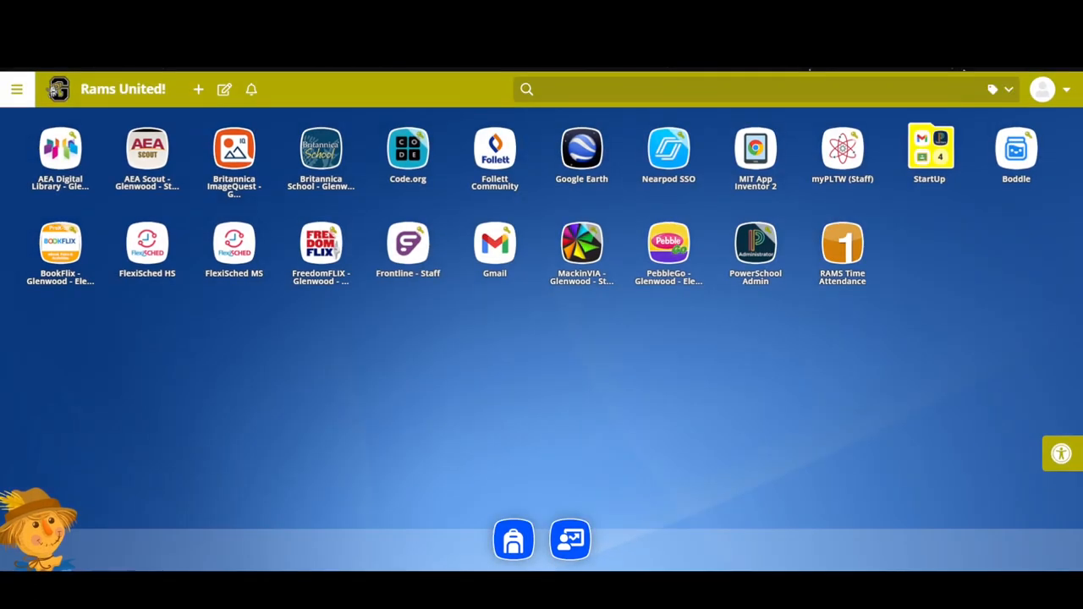
mouse_move(406, 379)
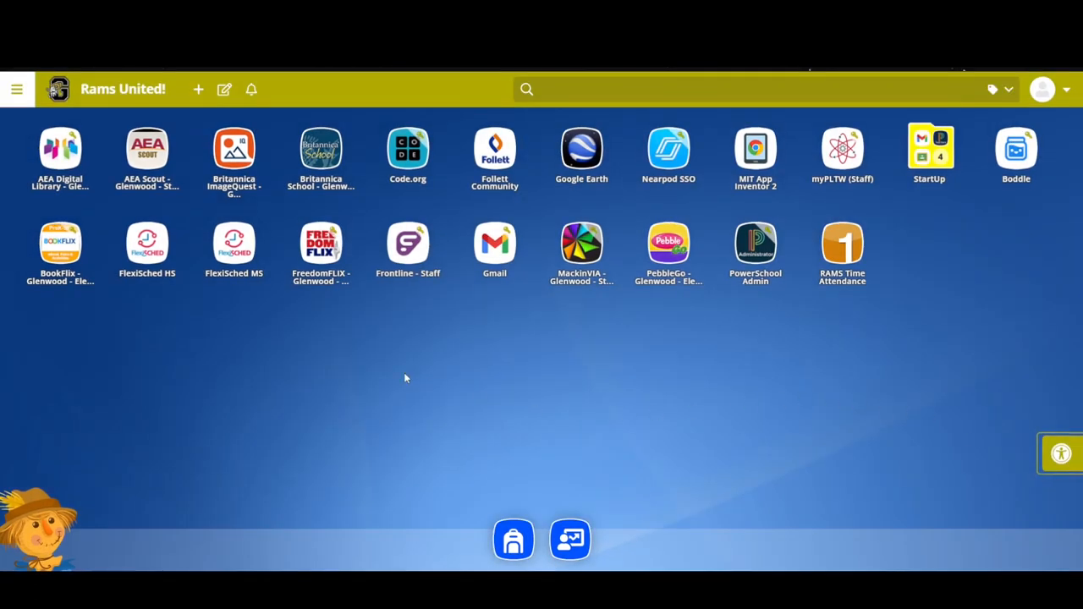
mouse_move(217, 298)
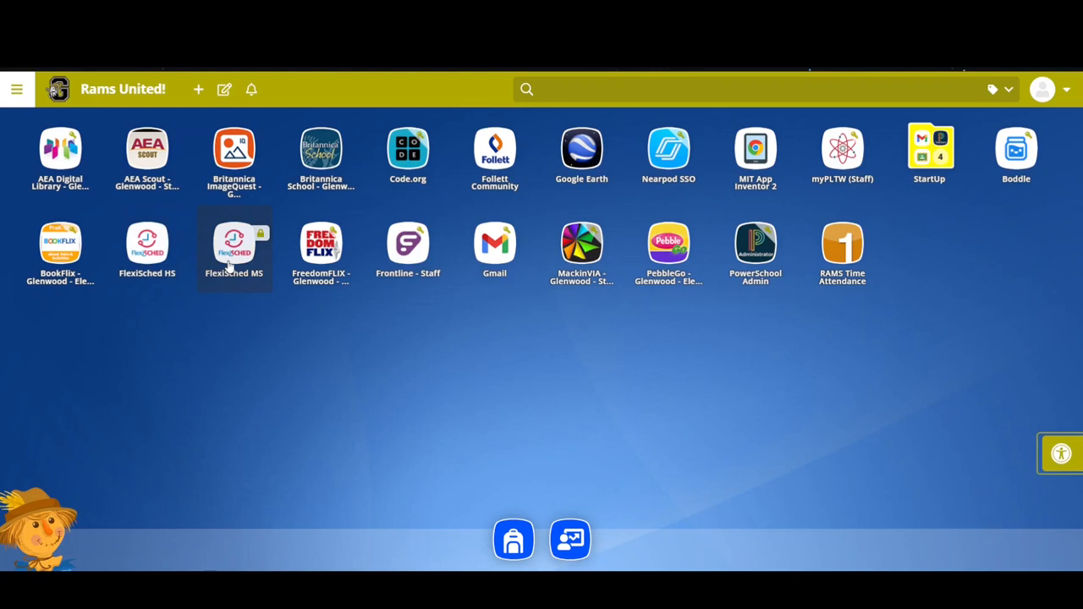
Launch the FlexiSched MS app tile from the ClassLink launchpad
click(233, 246)
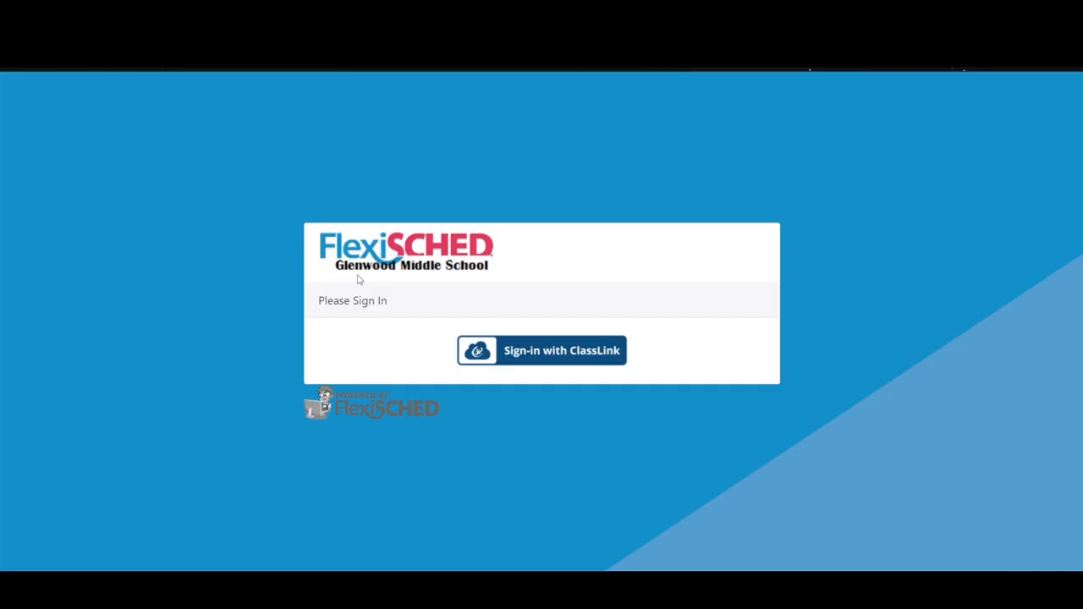
Sign in with ClassLink to reach the student's weekly schedule
click(542, 350)
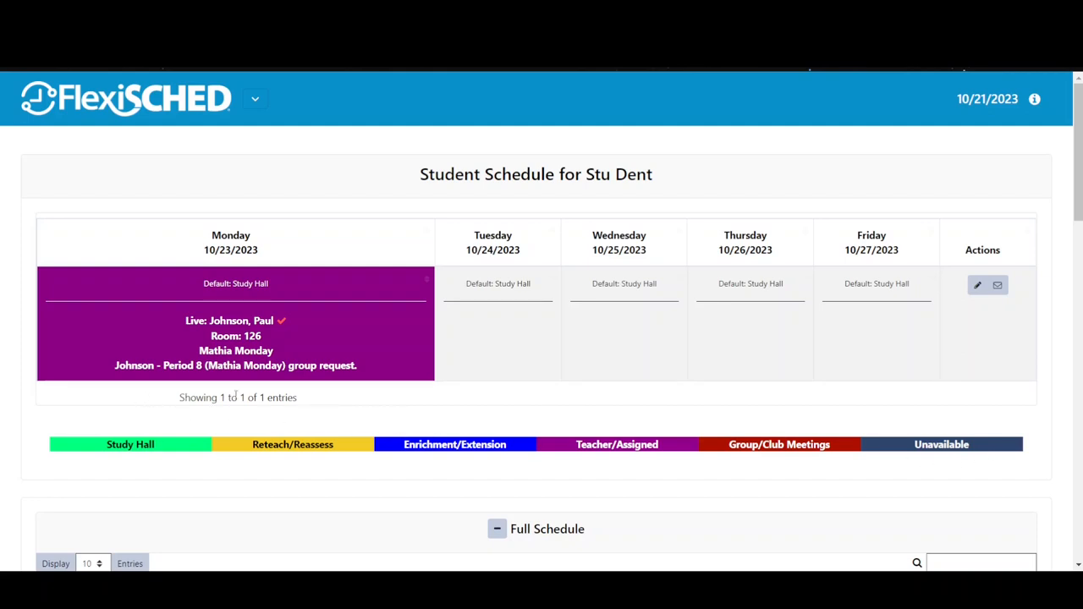
mouse_move(320, 399)
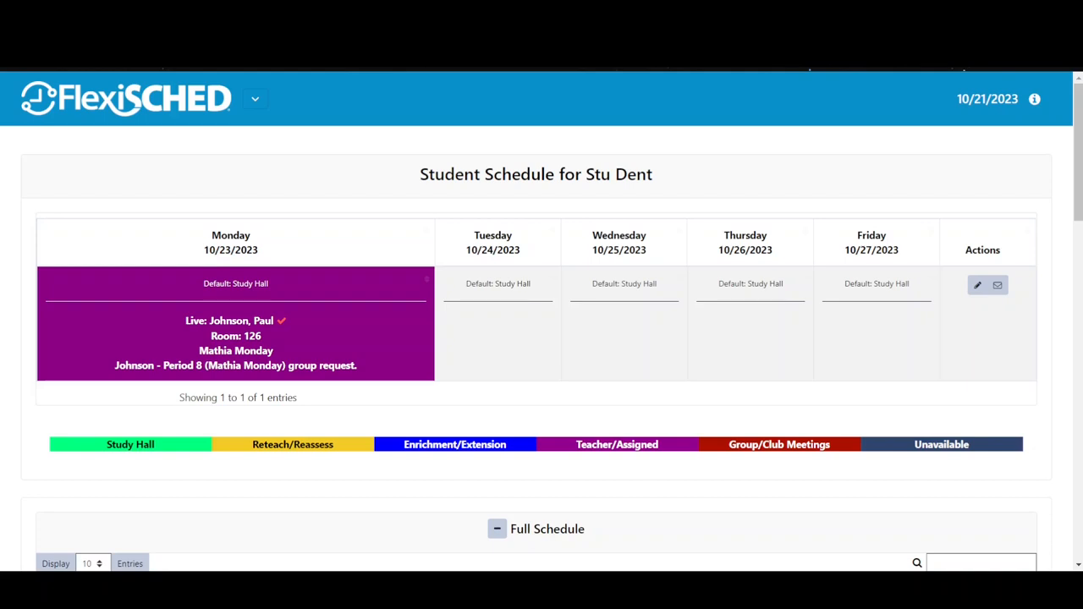
Set the Full Schedule table to display All entries instead of ten
scroll(down, 3)
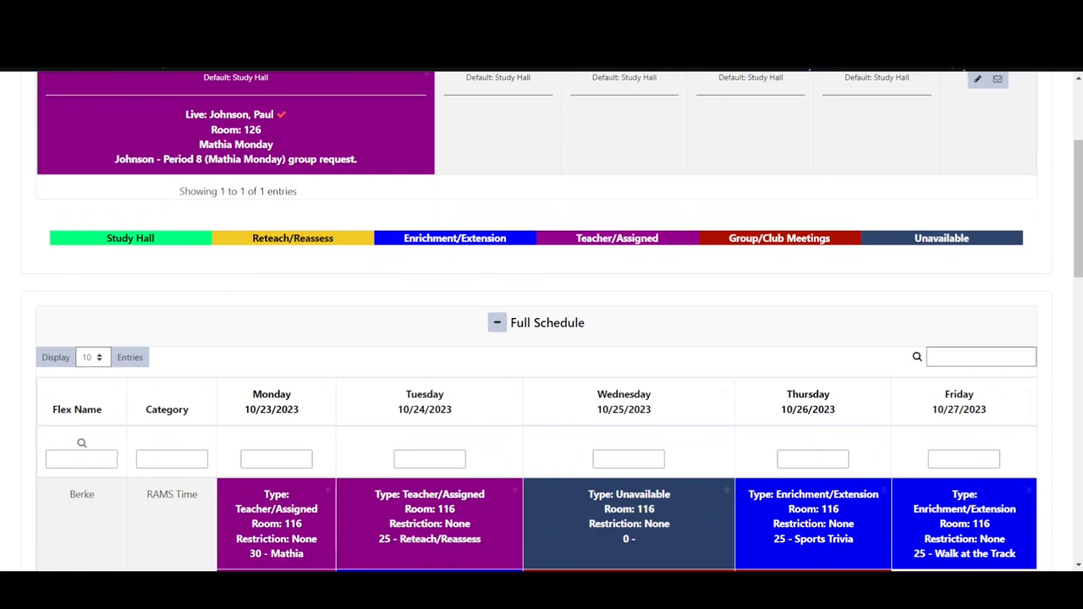
scroll(down, 3)
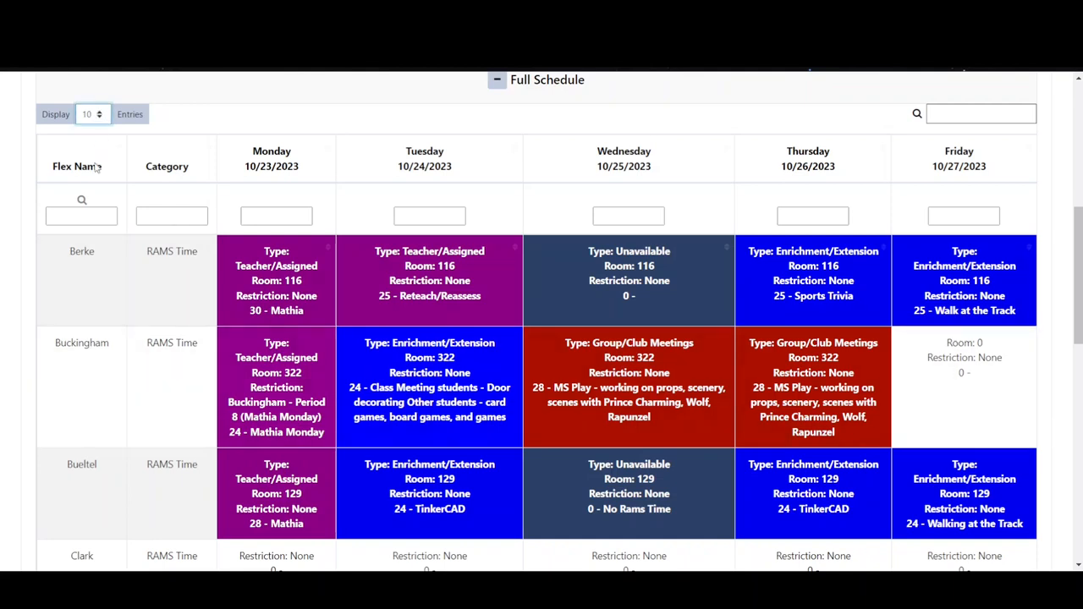
click(92, 113)
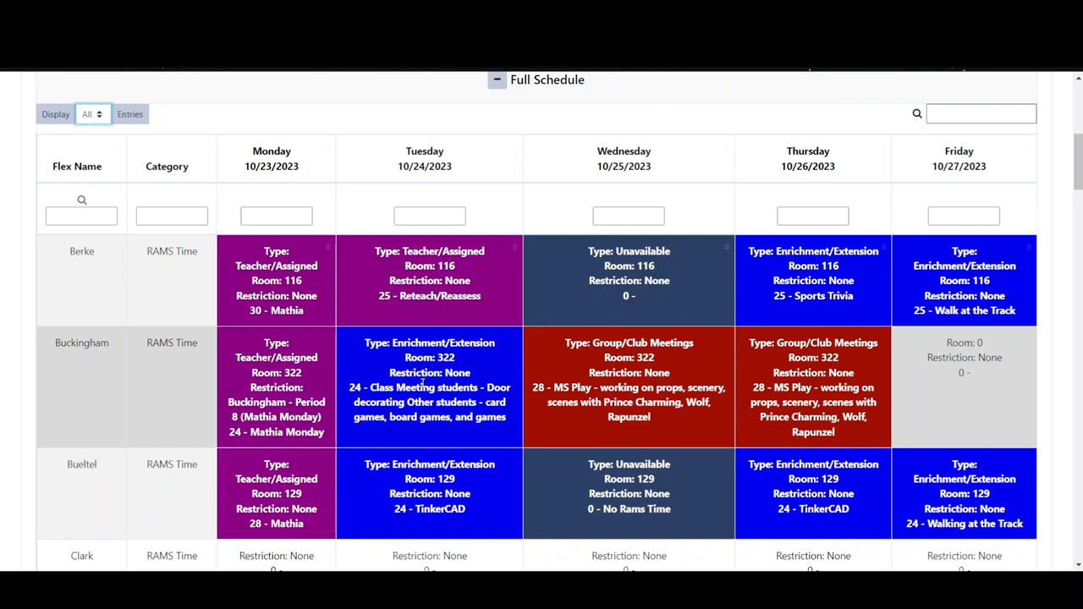
Schedule Buckingham's Tuesday 10/24 class meeting in Room 322 and confirm the success message
click(430, 388)
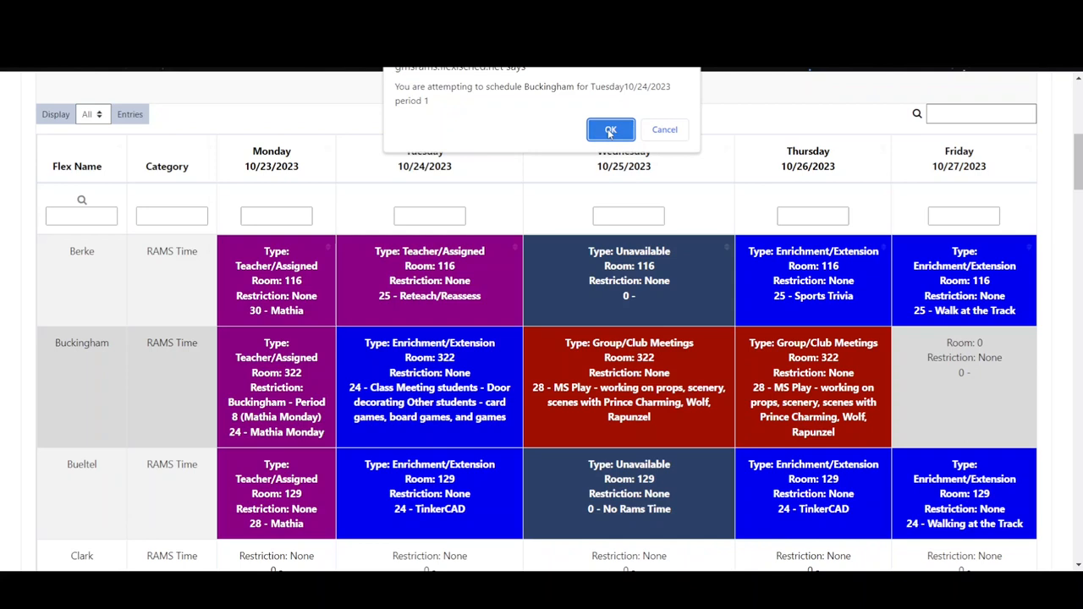
click(609, 128)
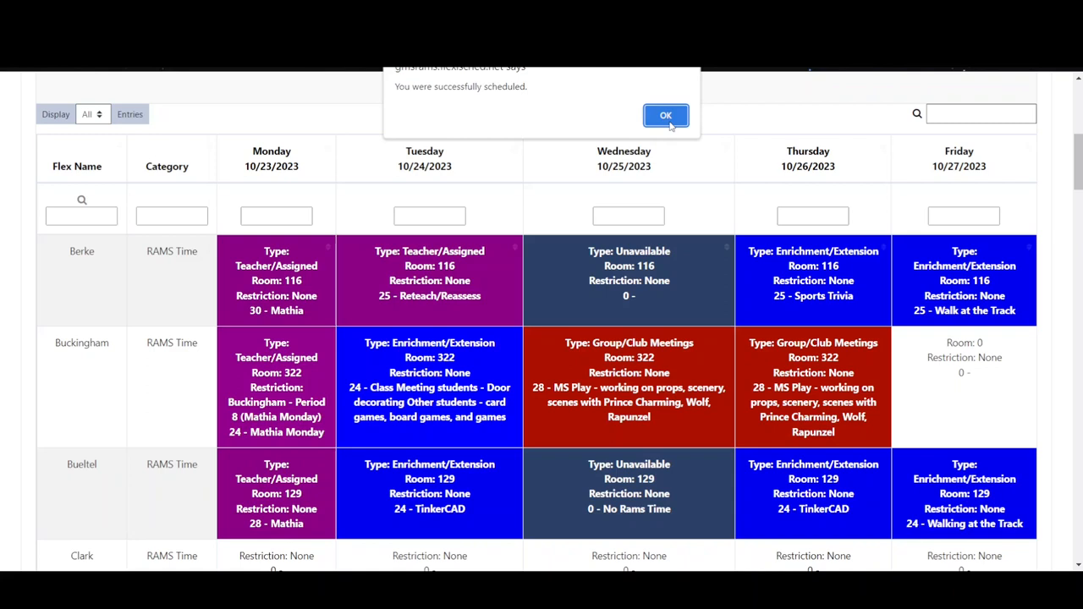
click(667, 115)
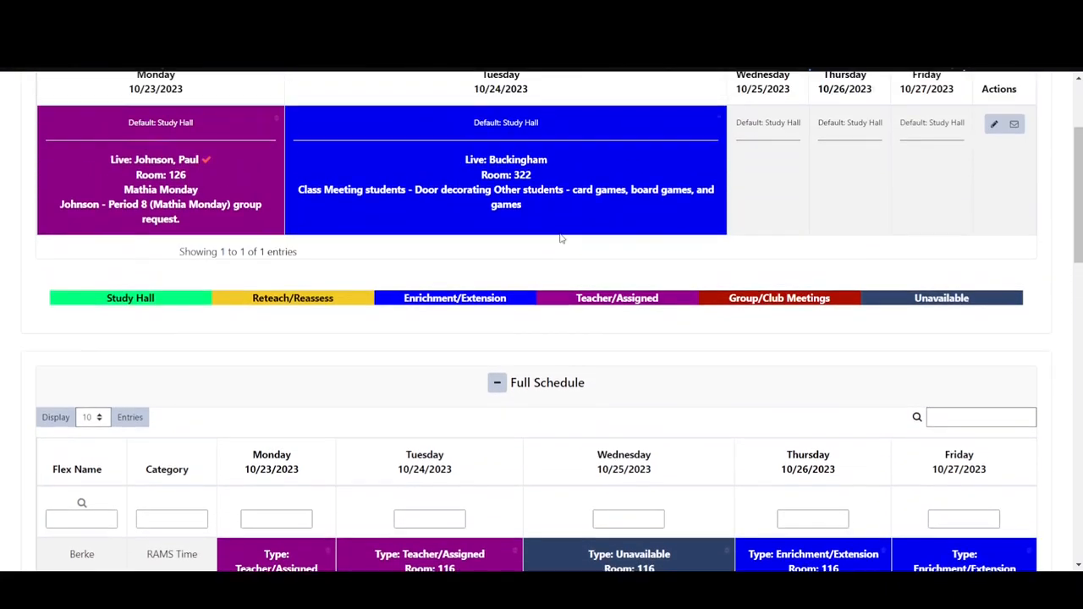
scroll(up, 3)
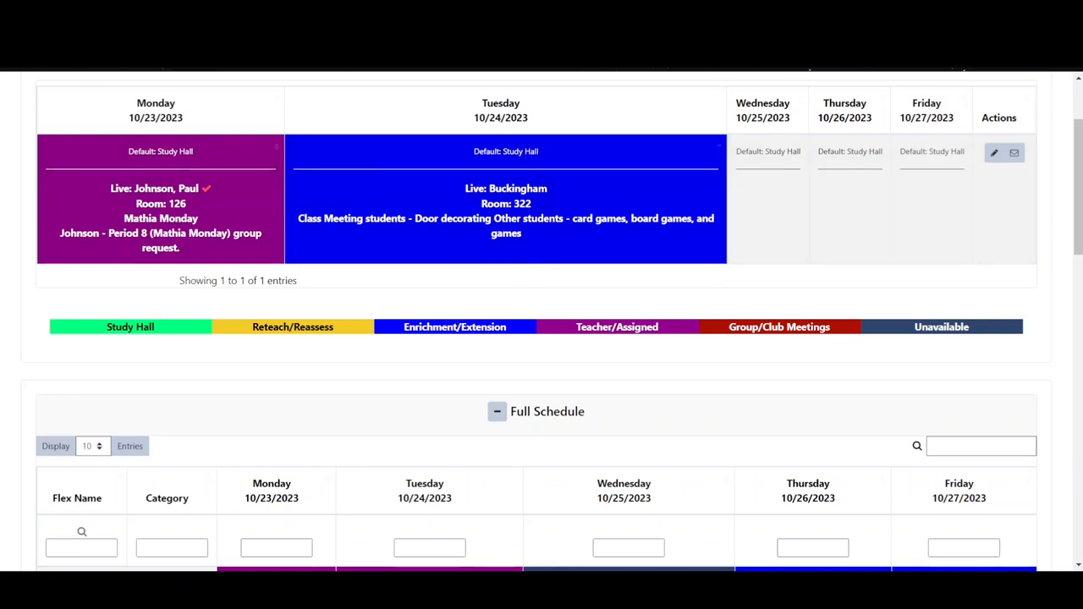
Filter Wednesday by 'silent' and schedule Eckheart's Outdoor Silent Ball in Room 320
scroll(down, 3)
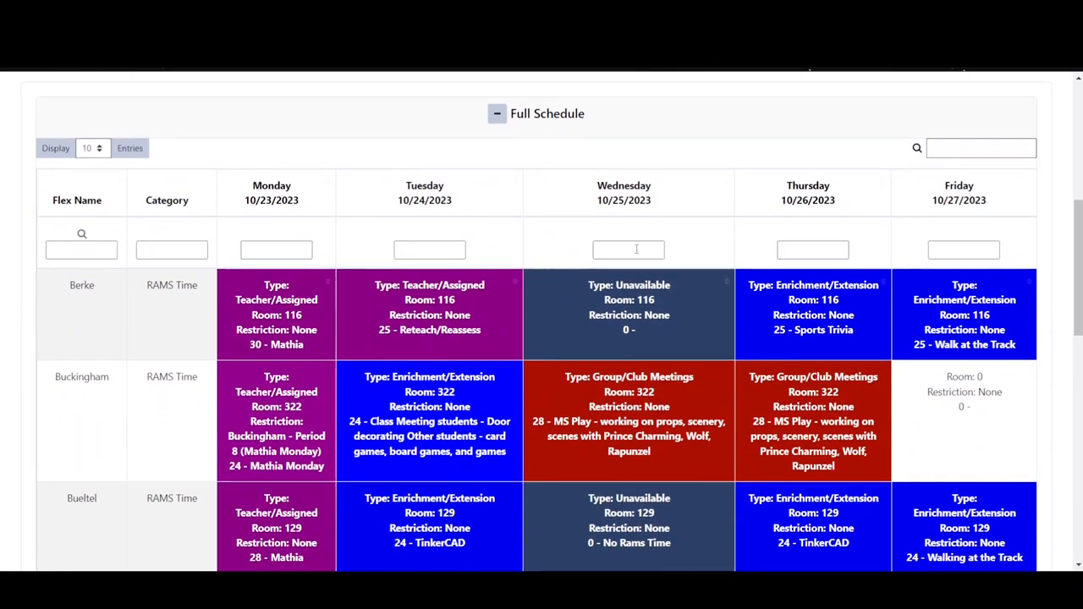
text(sil)
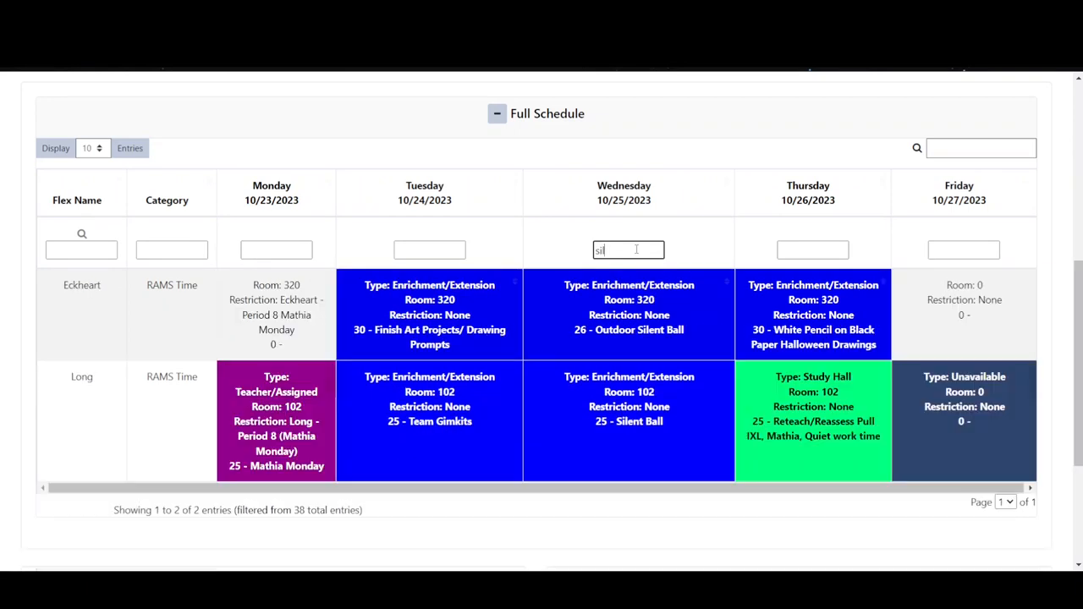
text(lent)
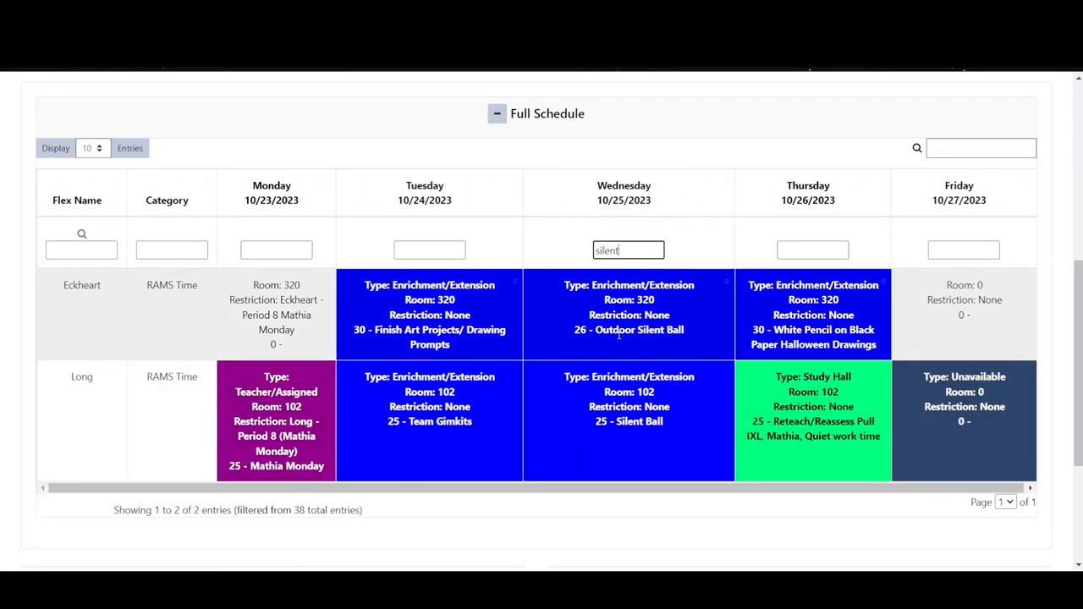
click(630, 316)
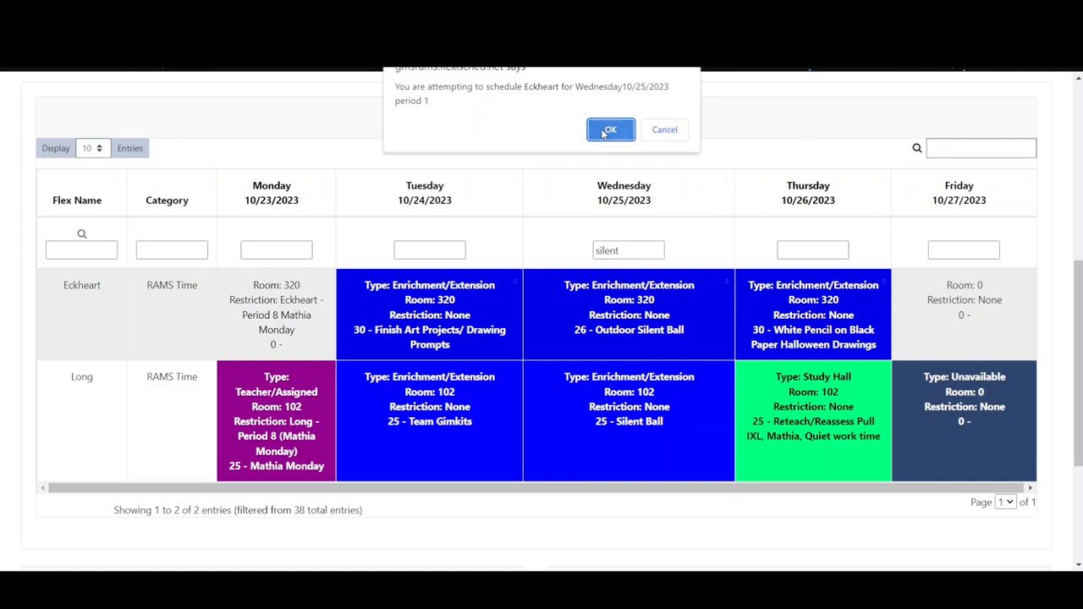
click(609, 129)
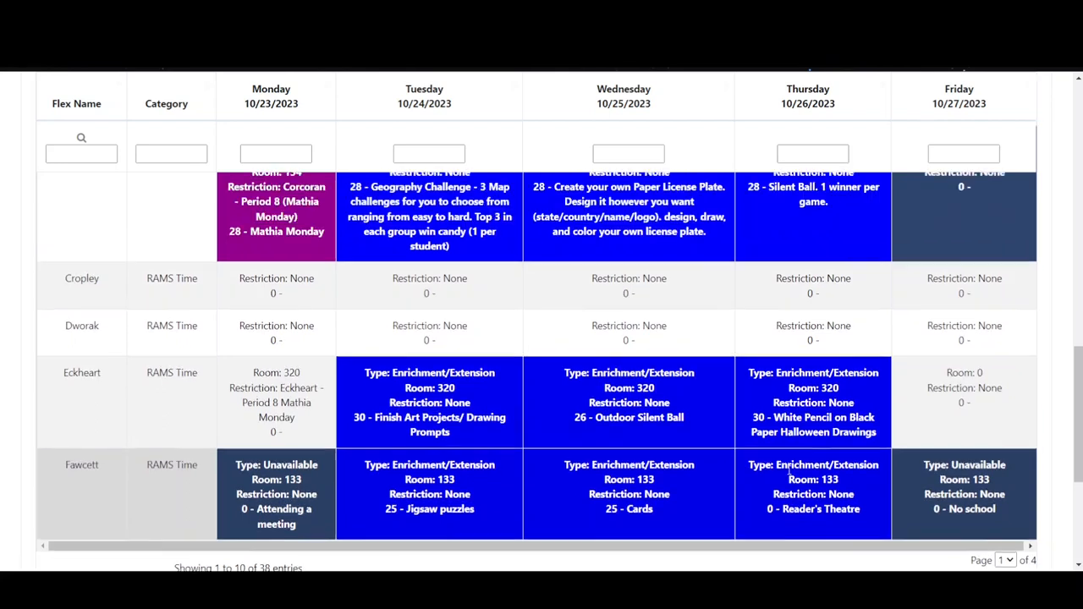
Schedule Killion's Thursday Chess in Room 113 and confirm the success message
scroll(up, 3)
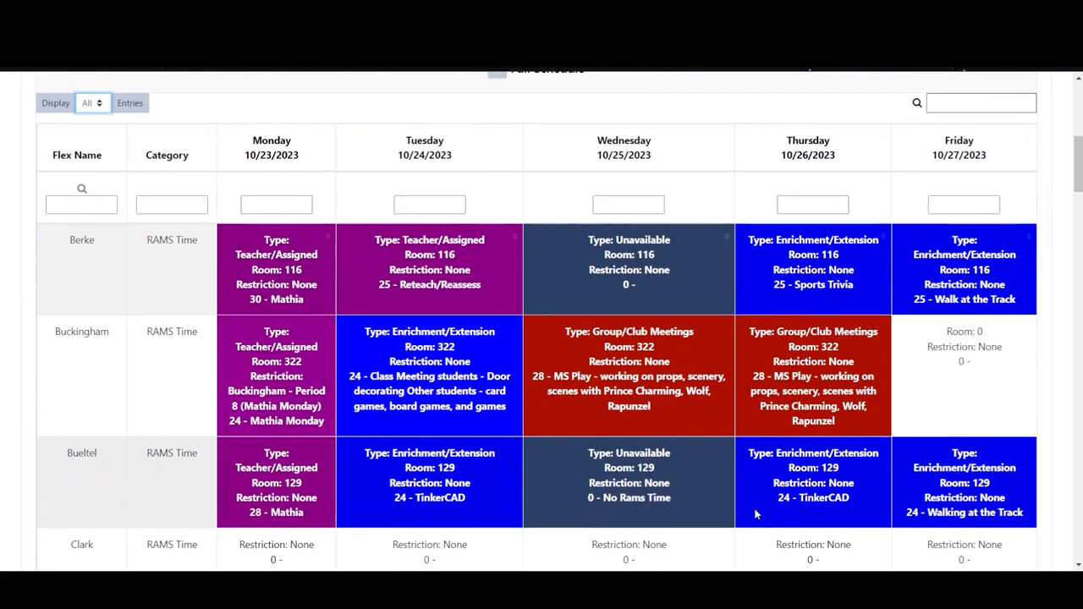
scroll(down, 3)
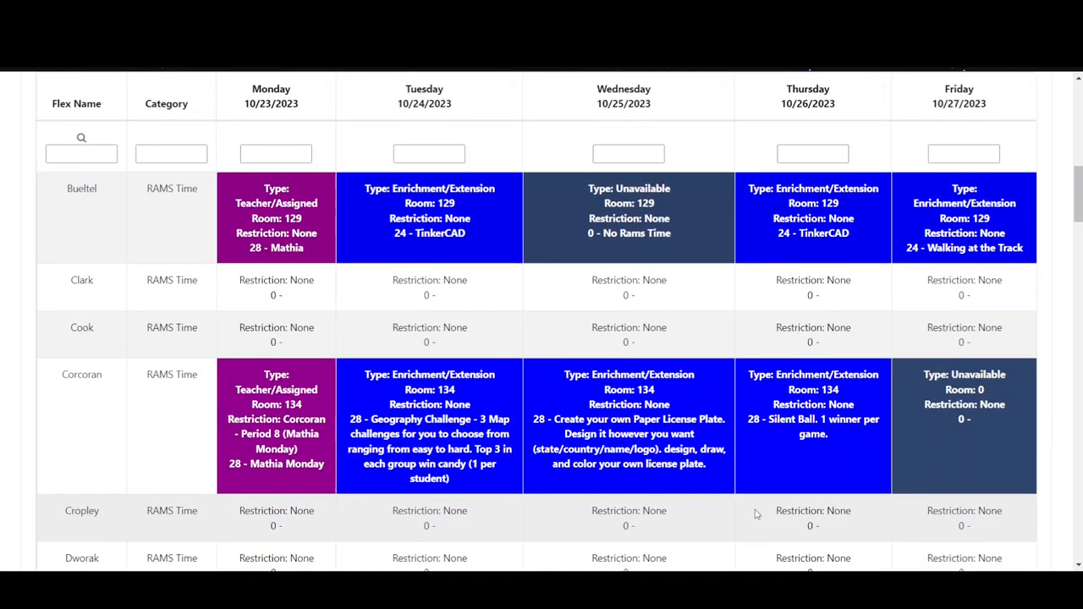
scroll(down, 3)
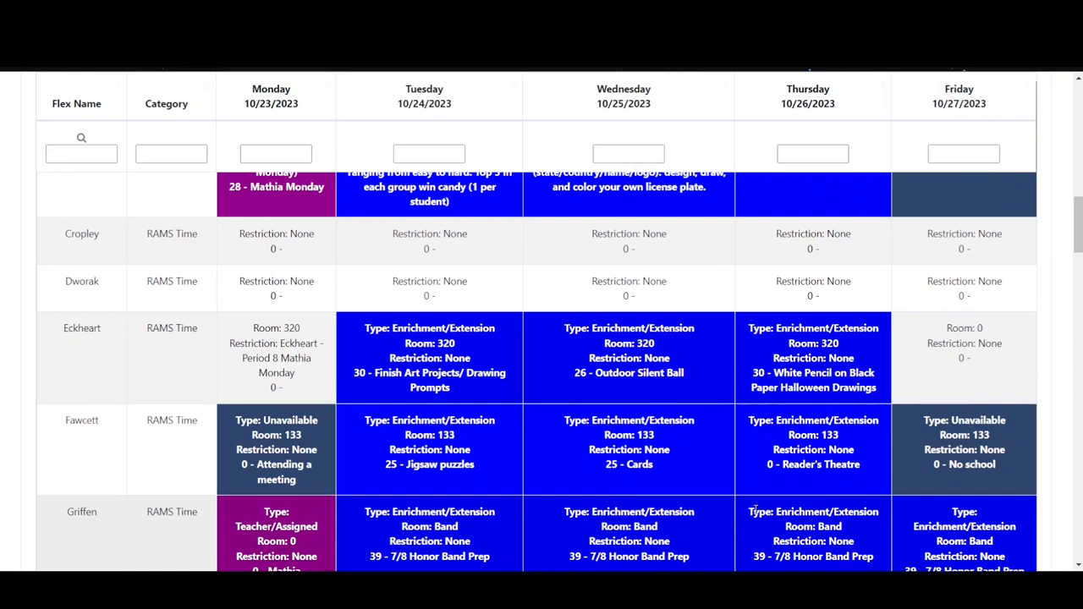
scroll(down, 3)
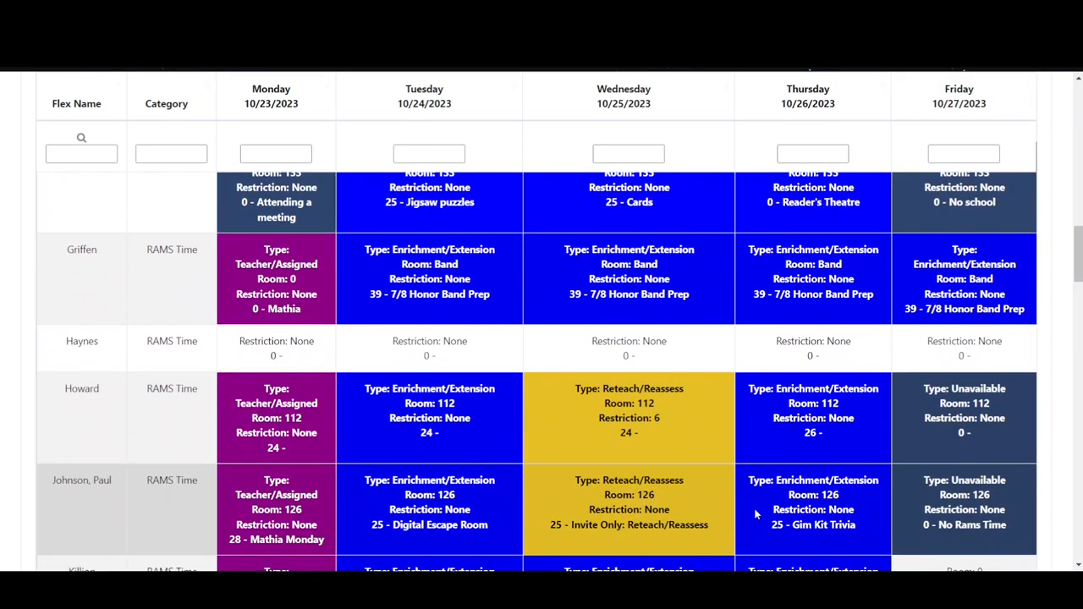
scroll(down, 3)
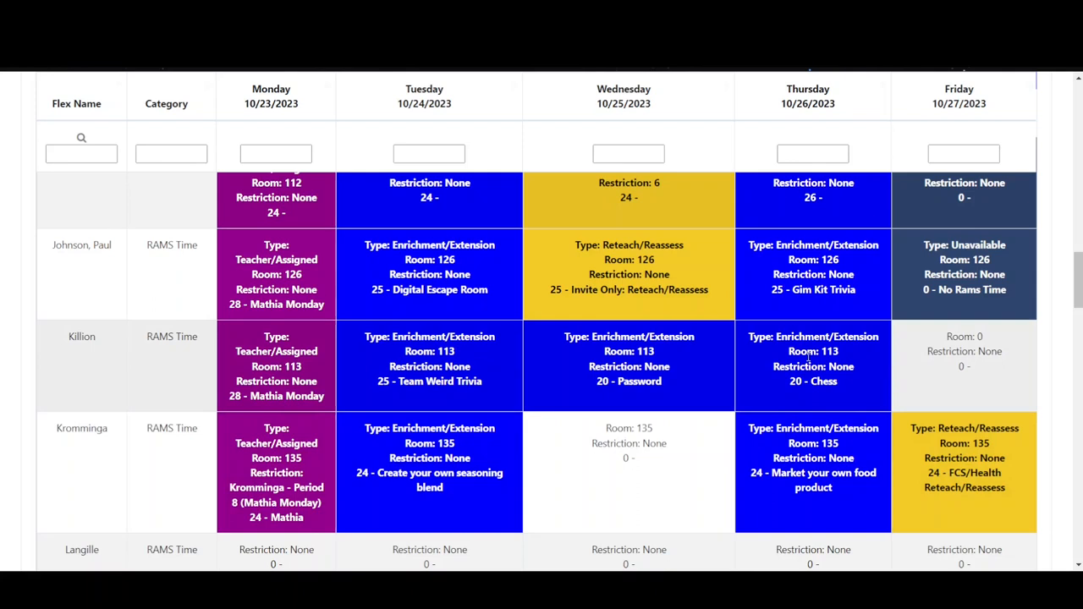
click(812, 365)
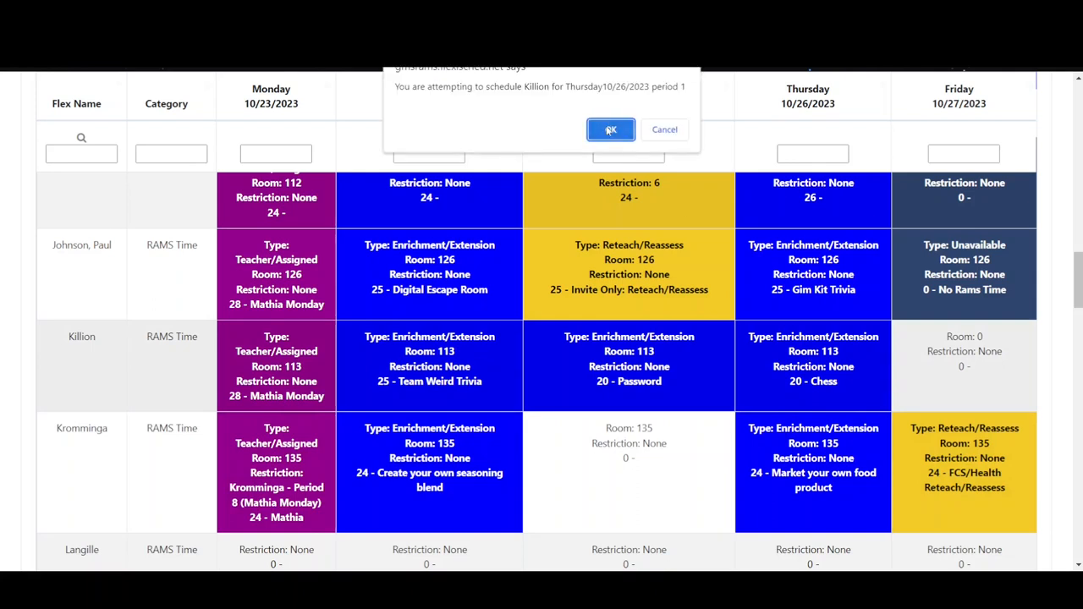
click(609, 129)
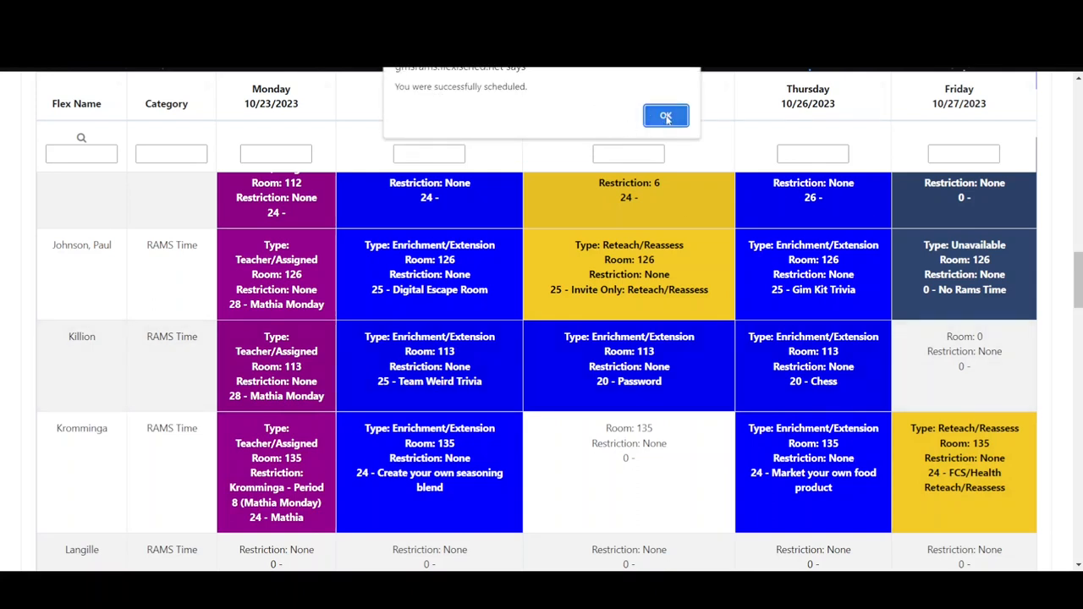
click(667, 115)
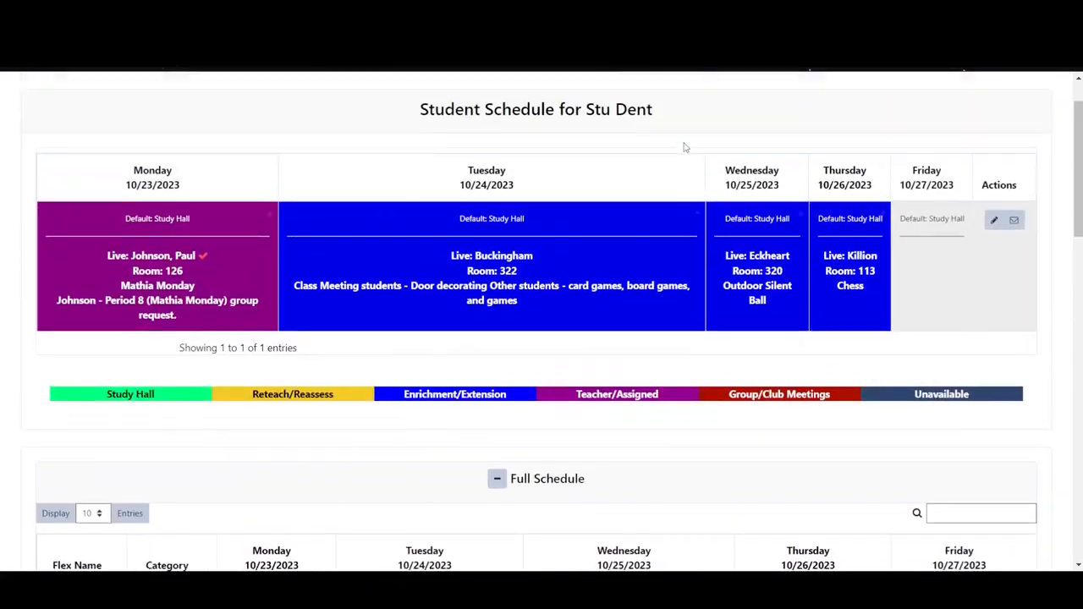
scroll(down, 3)
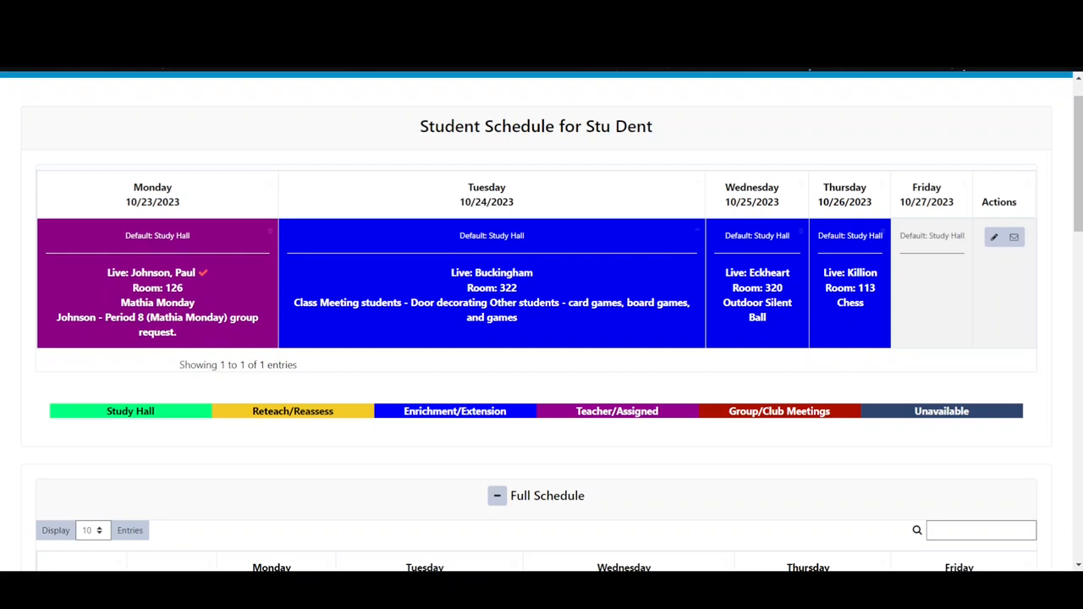
mouse_move(558, 333)
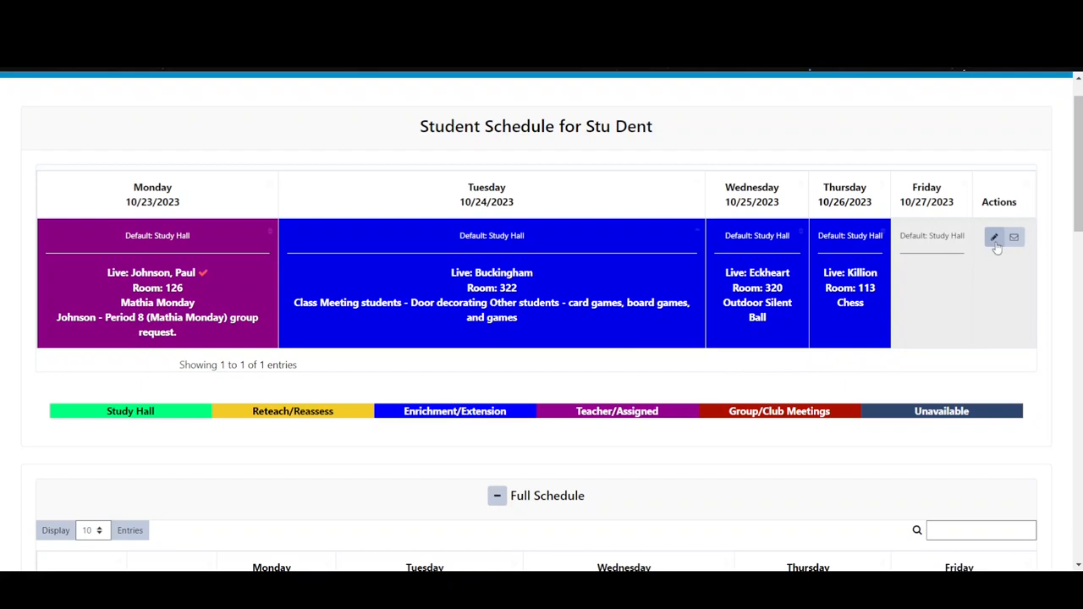
click(995, 237)
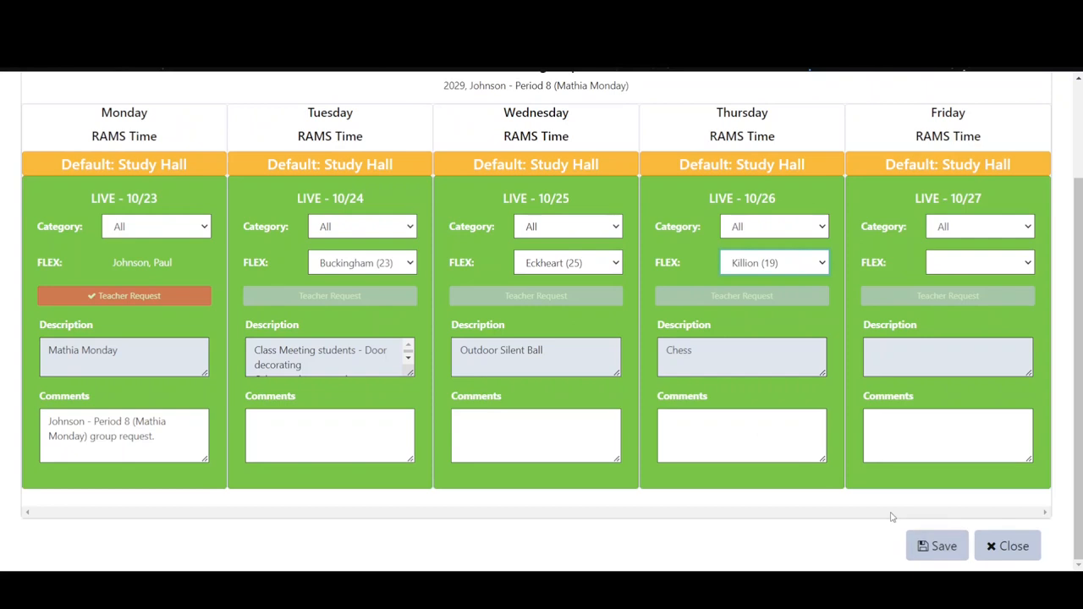
mouse_move(980, 539)
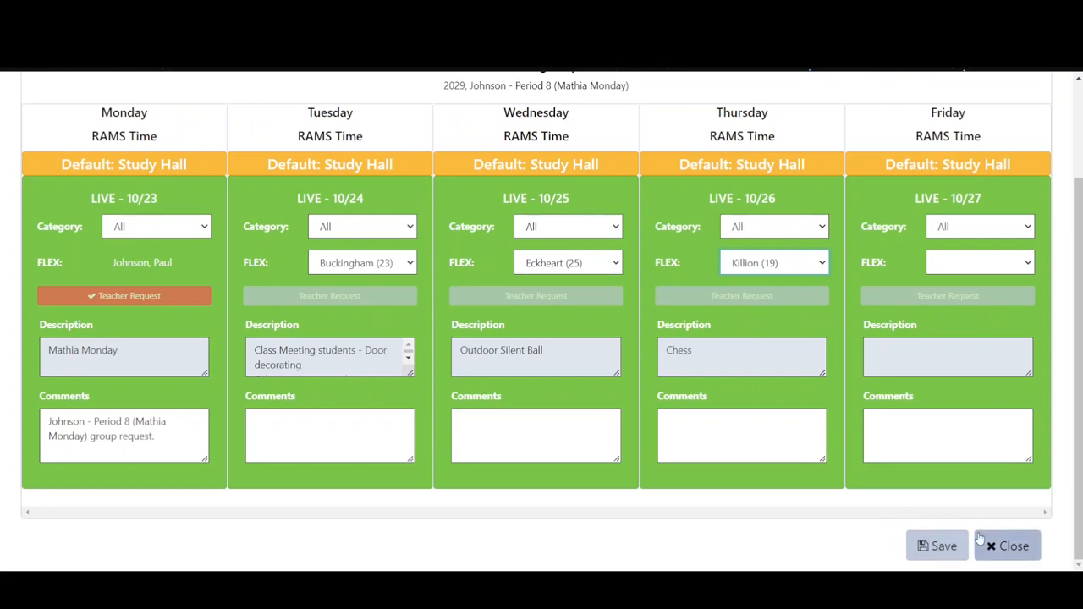
click(1007, 545)
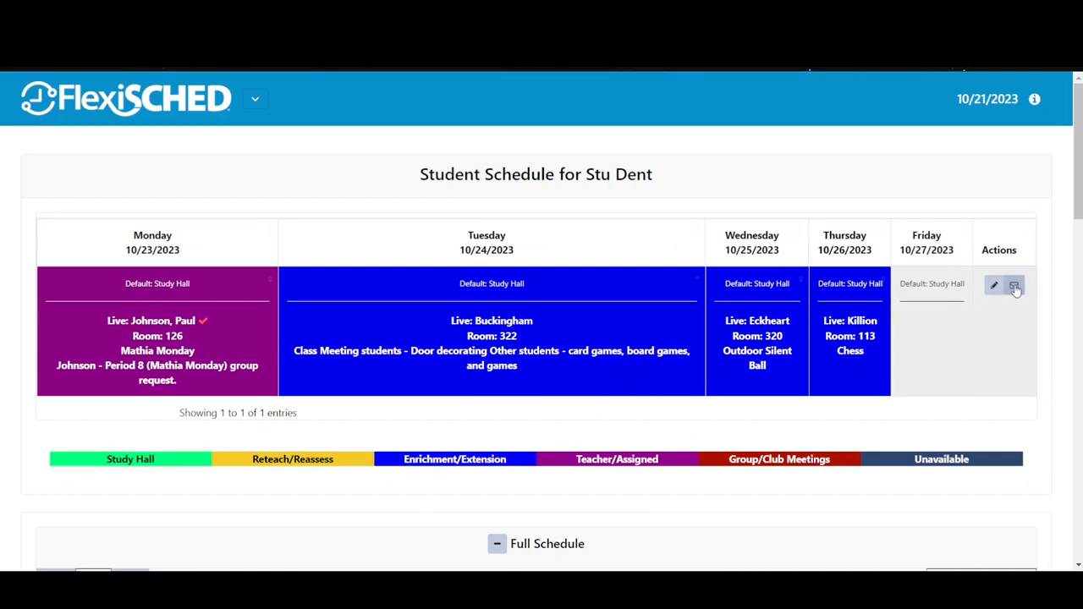
Email the student the completed week schedule via the envelope action
click(1014, 285)
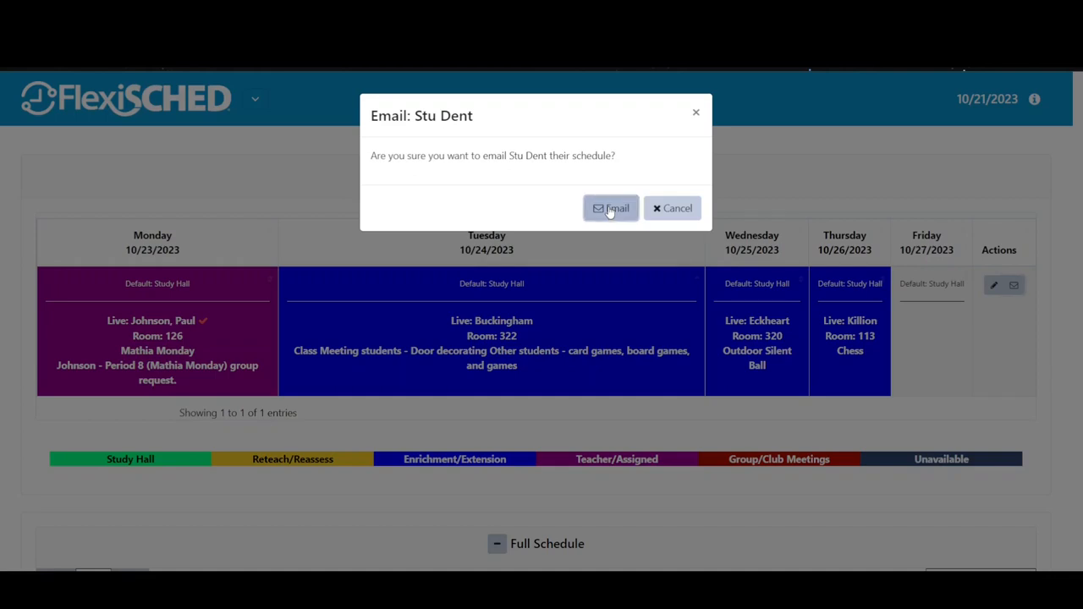
click(609, 208)
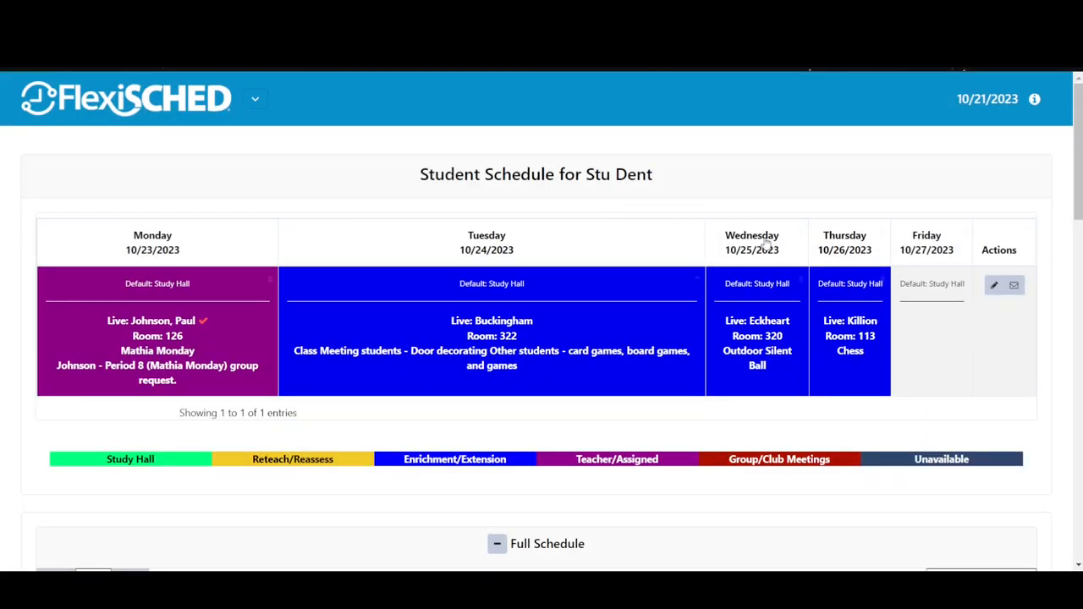
mouse_move(1007, 313)
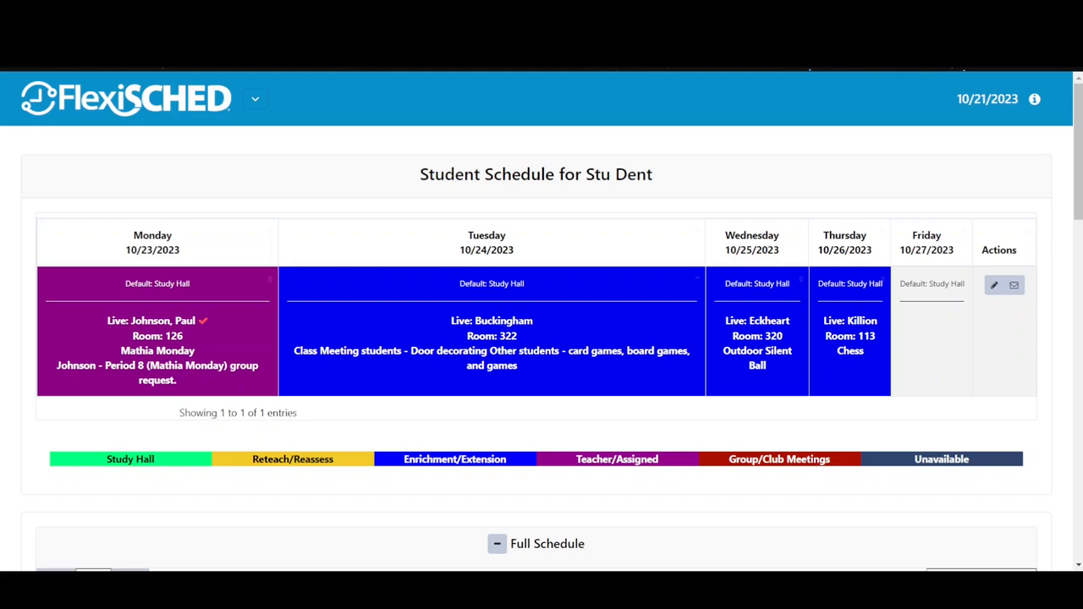
scroll(down, 3)
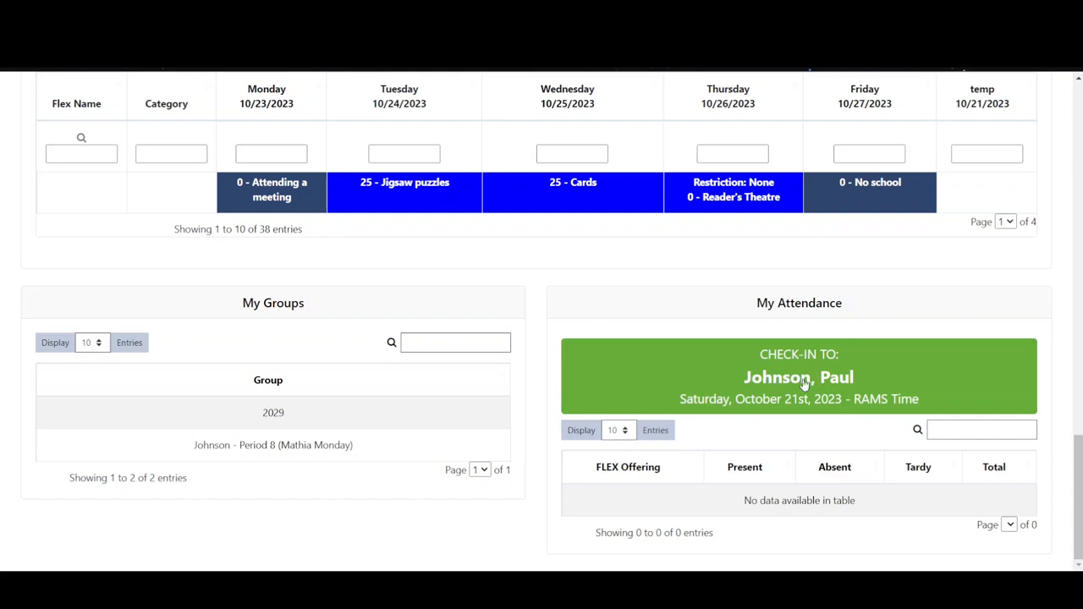
click(799, 376)
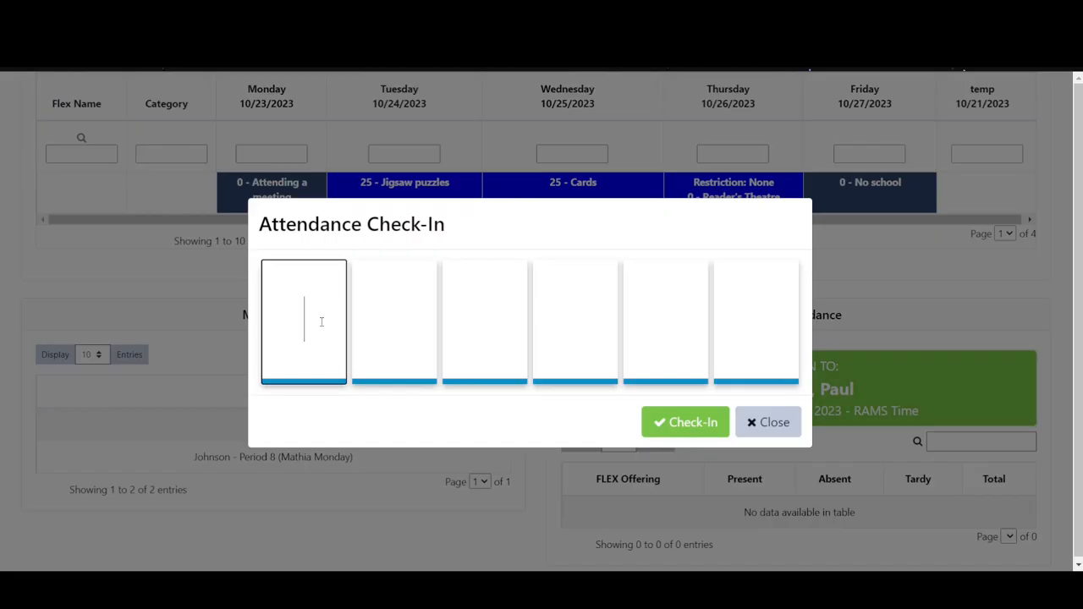
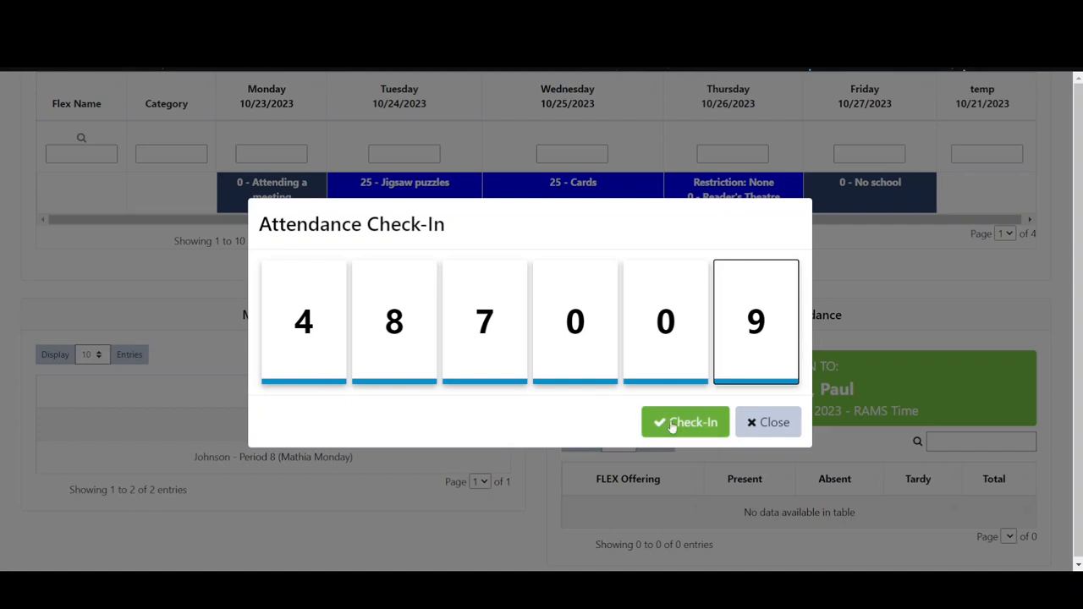
click(684, 423)
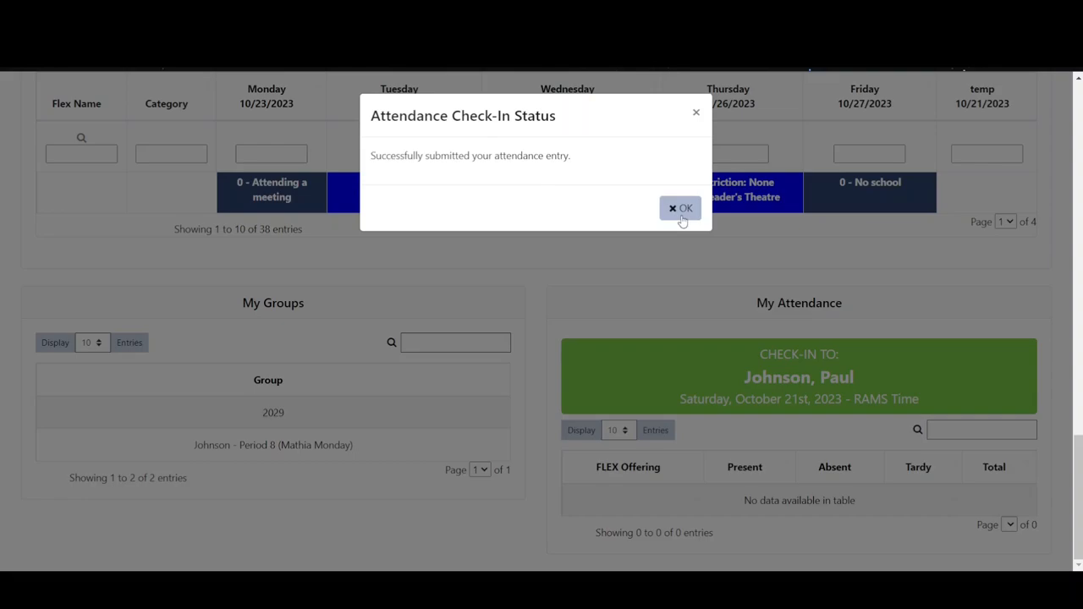
click(680, 208)
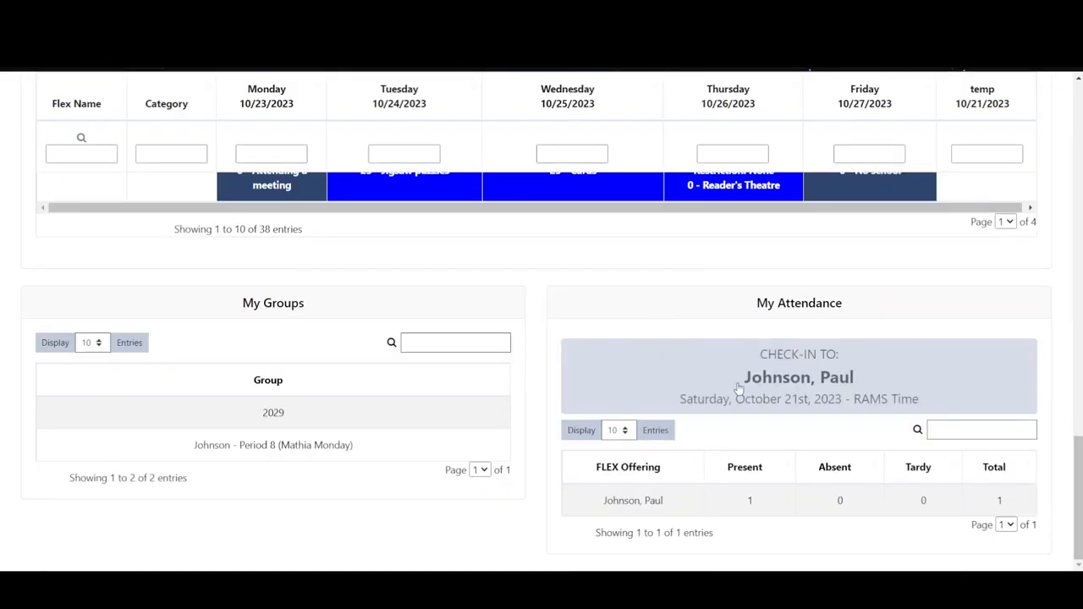
mouse_move(793, 386)
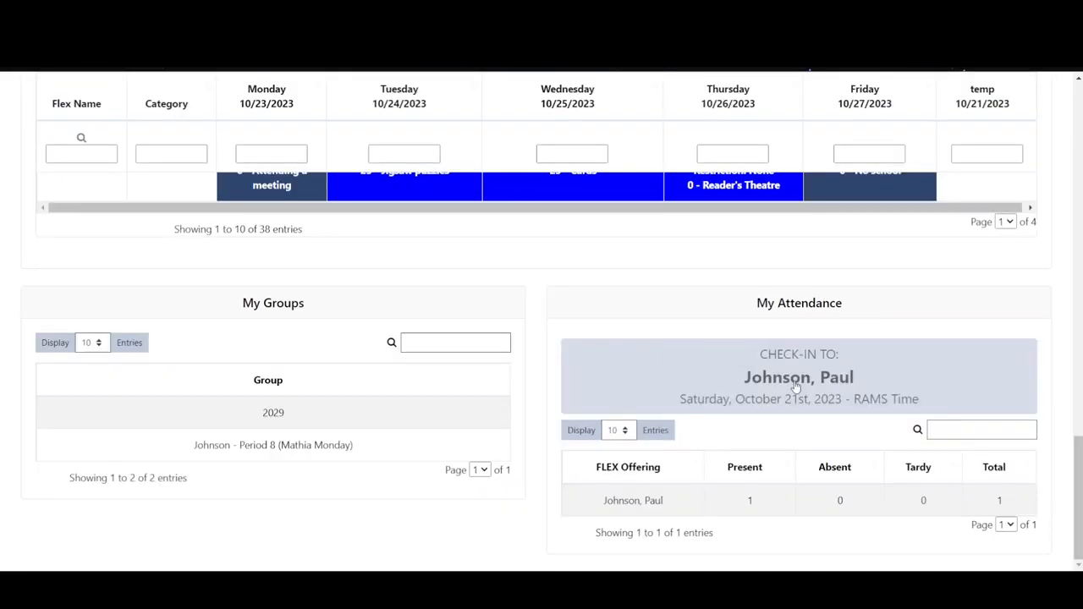